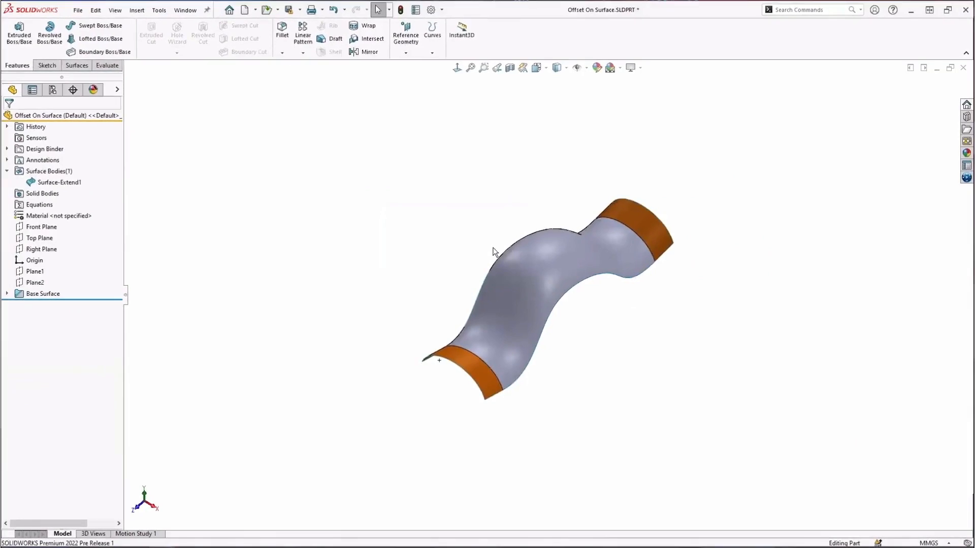
mouse_move(442, 255)
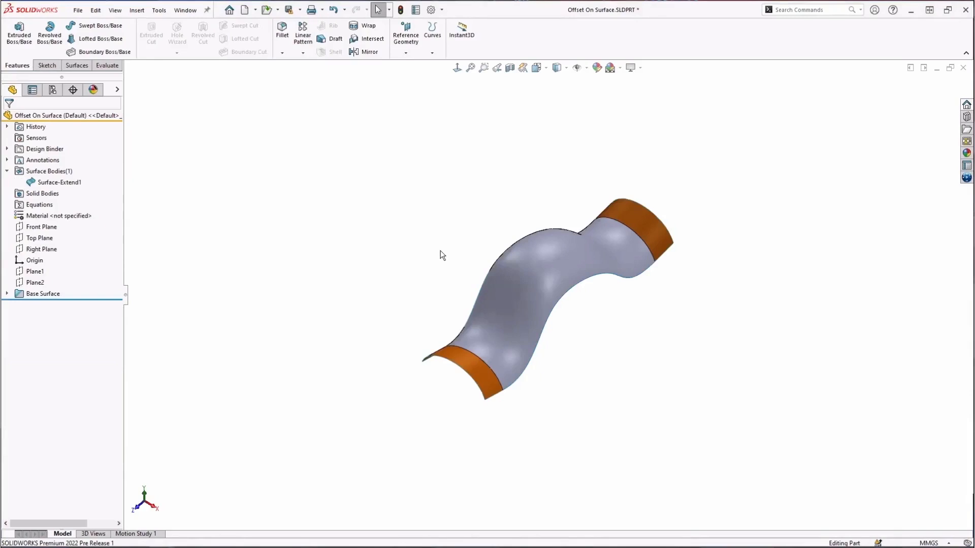
mouse_move(449, 274)
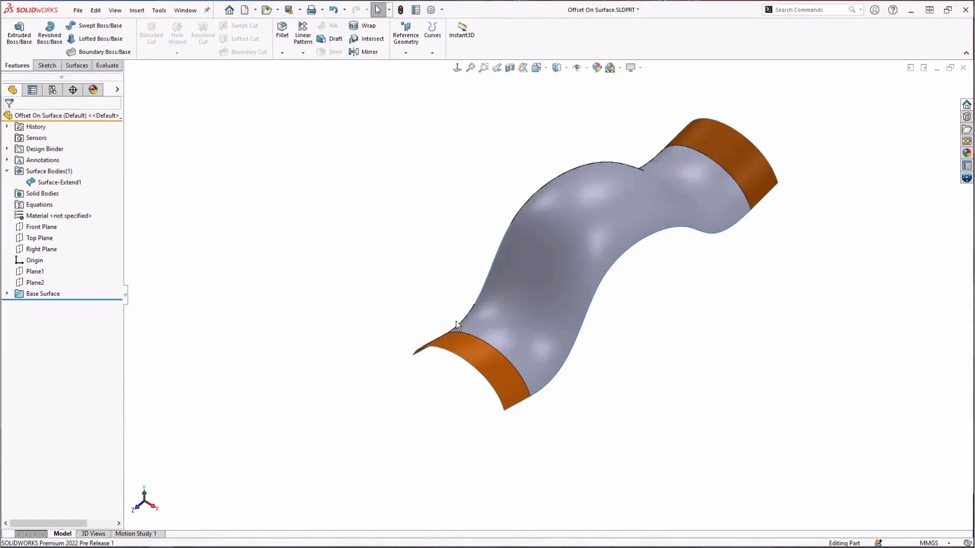
mouse_move(288, 184)
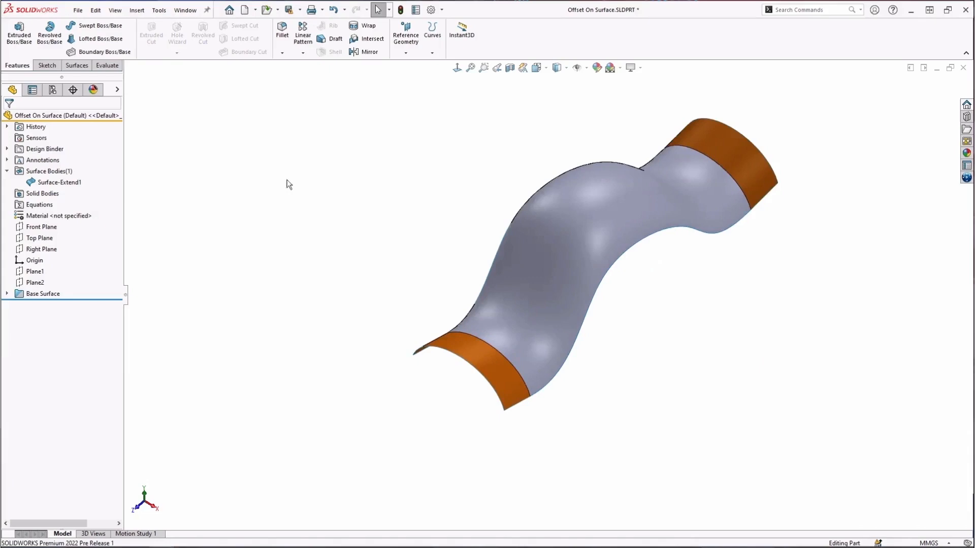
Step: Show the Sketch dropdown with the flat Sketch and 3D Sketch choices
click(46, 65)
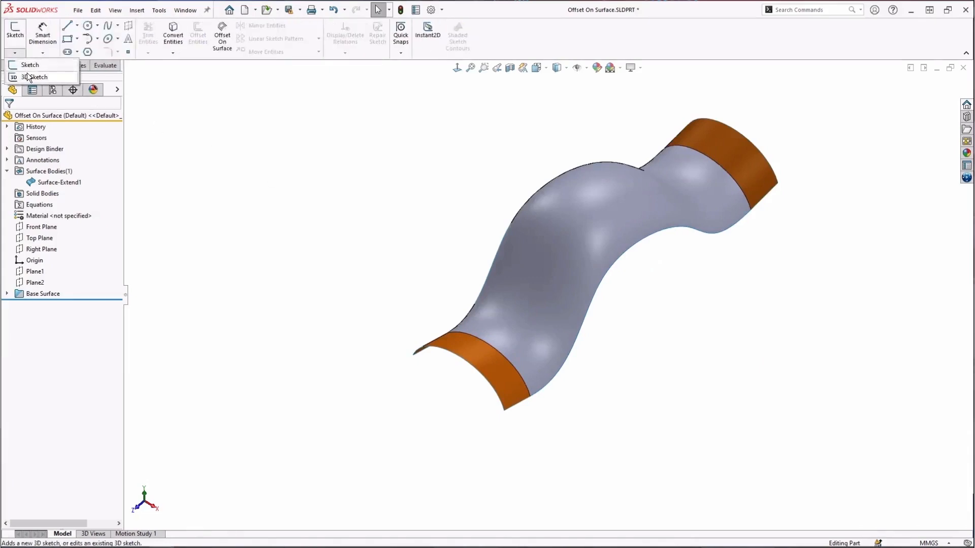
Step: Begin 3DSketch4 as a new 3D sketch on the wavy surface part
click(36, 76)
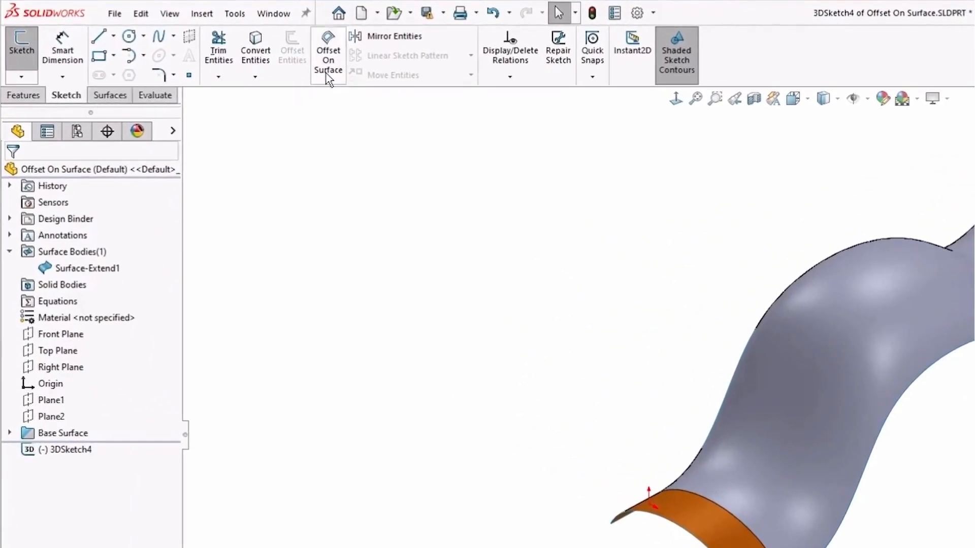
mouse_move(328, 55)
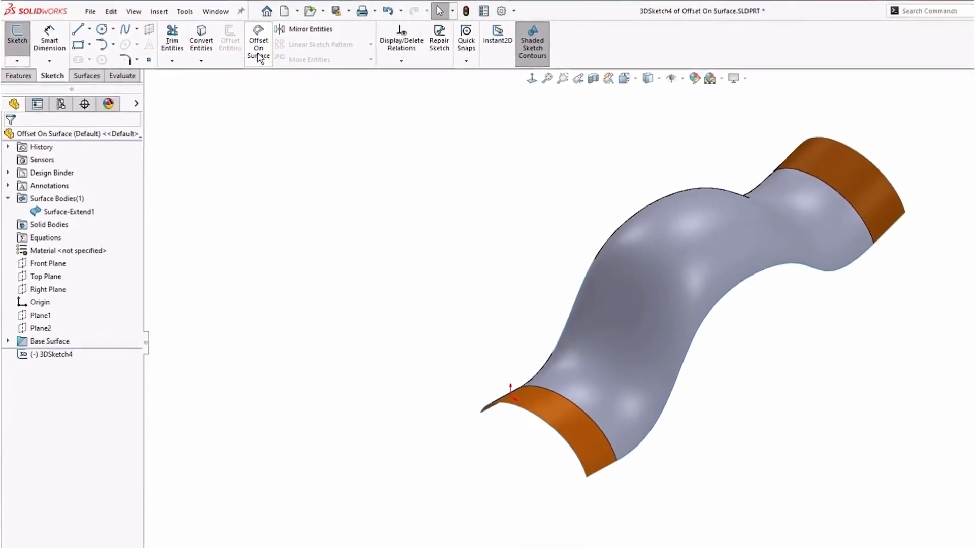
Step: Offset the near orange end face's edges 3 mm inward along the surface as a loop
click(258, 43)
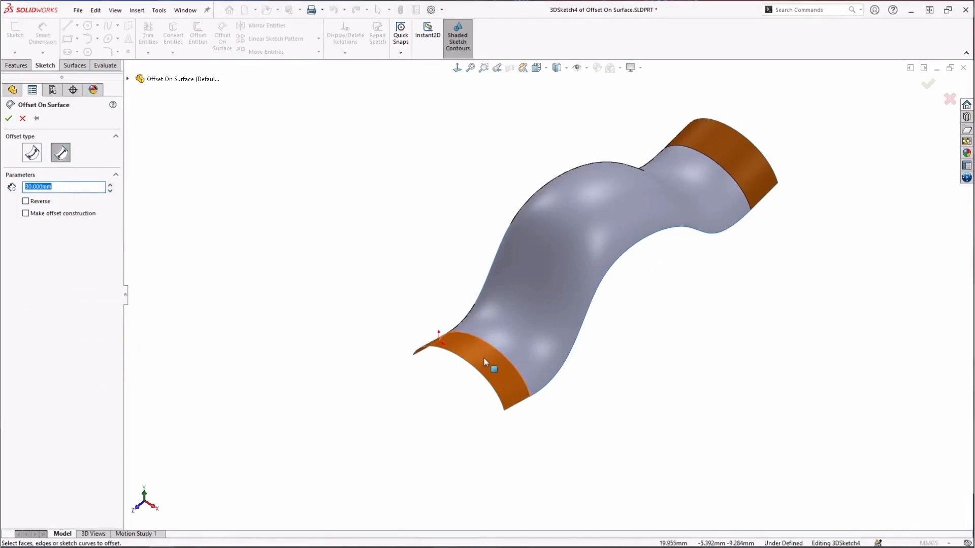
mouse_move(495, 370)
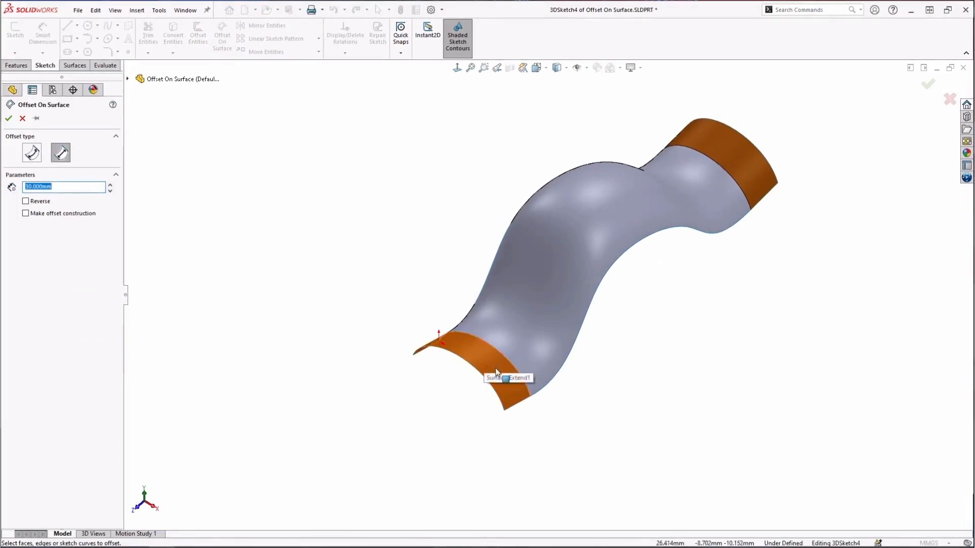
click(498, 373)
text(3.000)
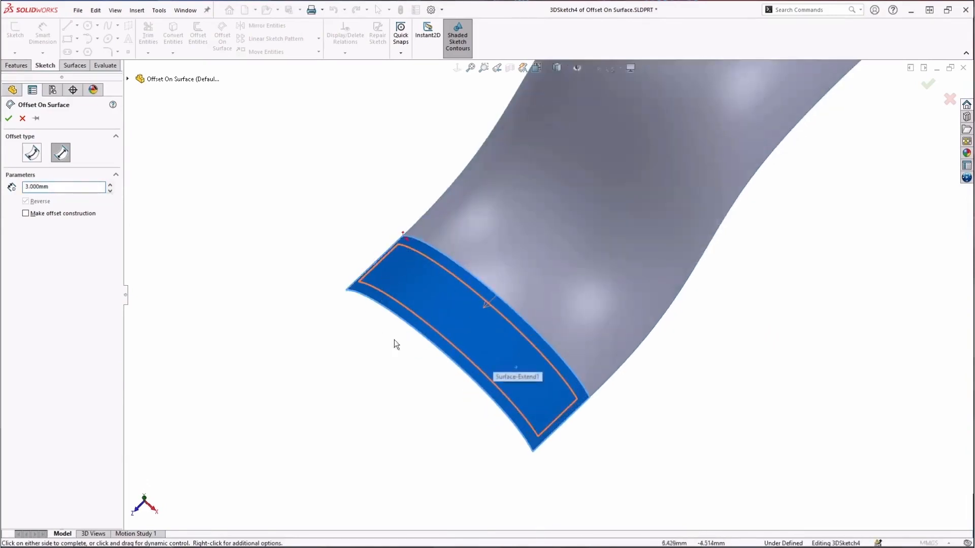
mouse_move(457, 387)
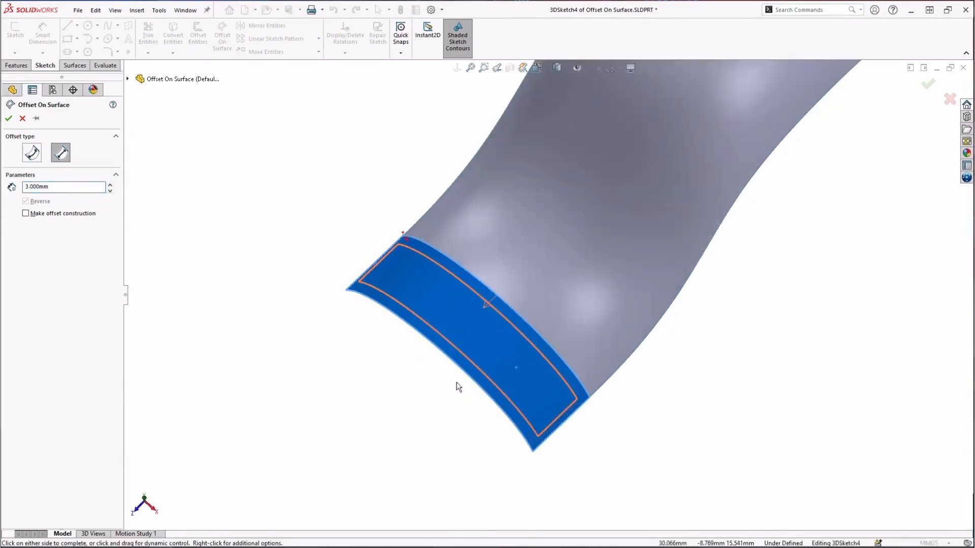
mouse_move(333, 311)
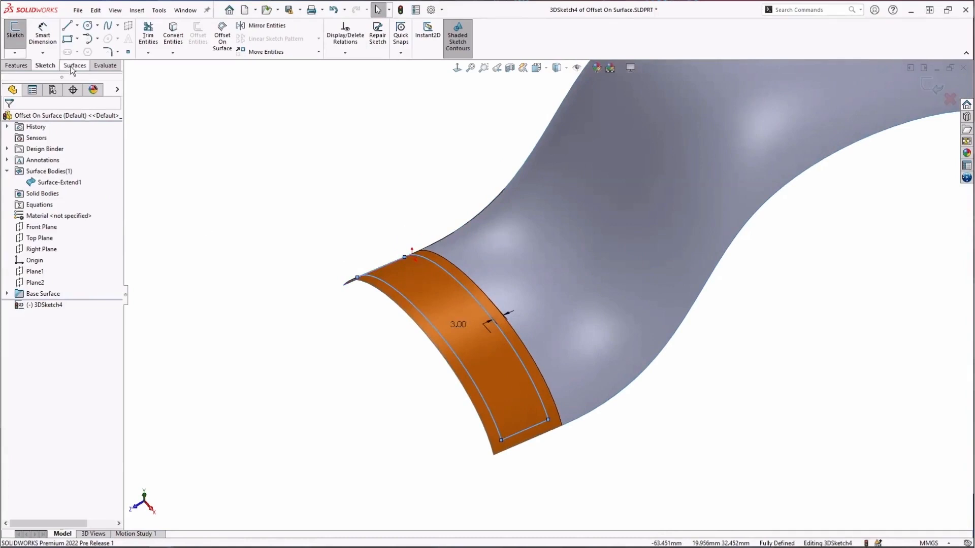
Step: Trim the surface with 3DSketch4, removing the inner panel to leave a 3 mm border frame
click(75, 65)
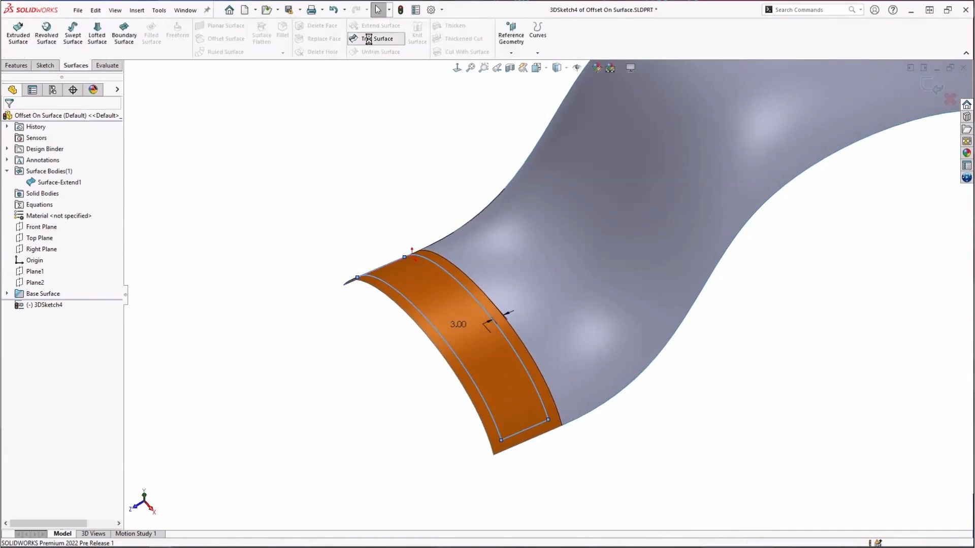
click(380, 38)
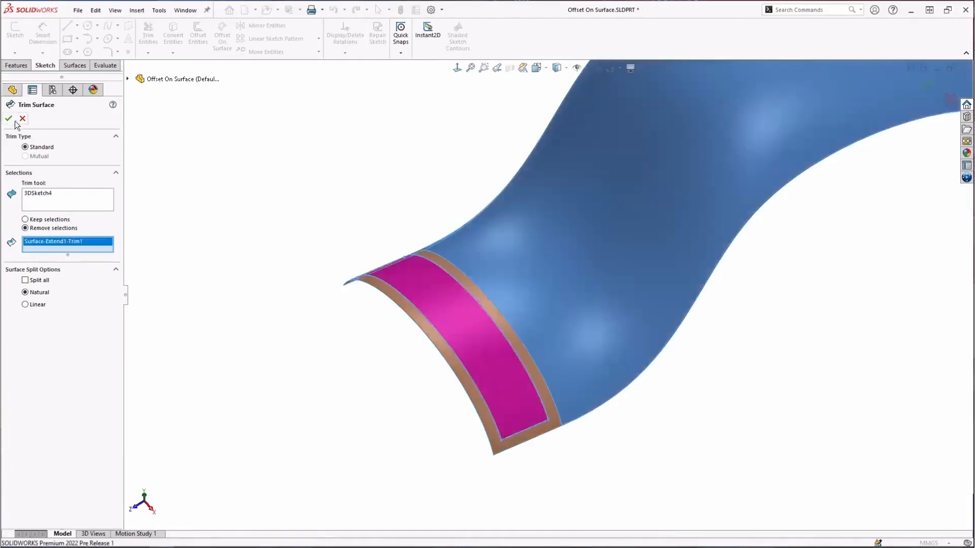
click(8, 119)
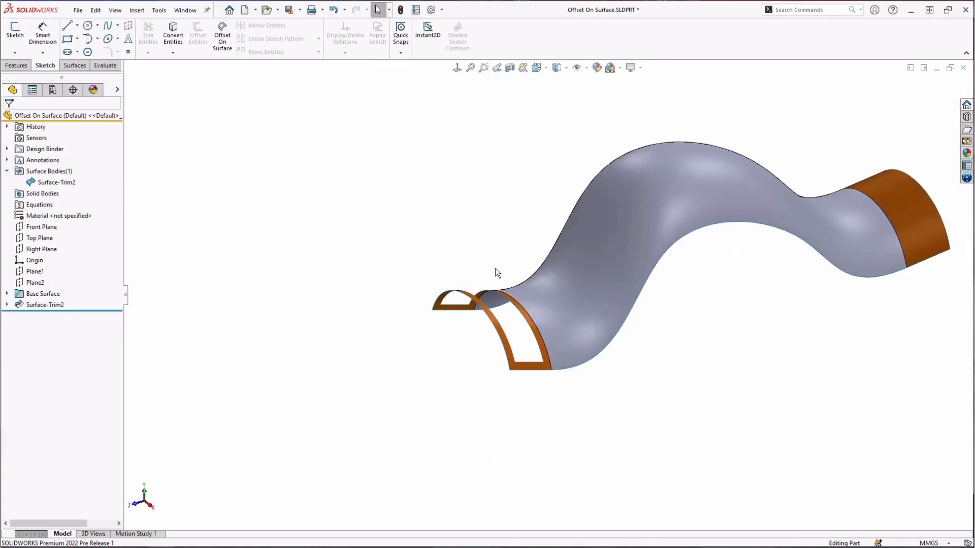
mouse_move(667, 373)
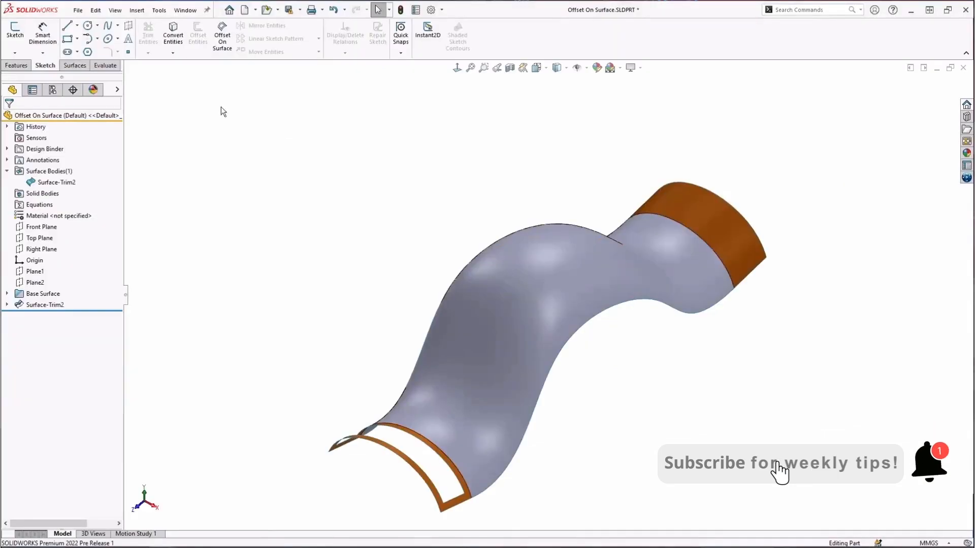
Step: Begin 3DSketch5 and activate Offset On Surface, still at 3 mm distance
click(14, 31)
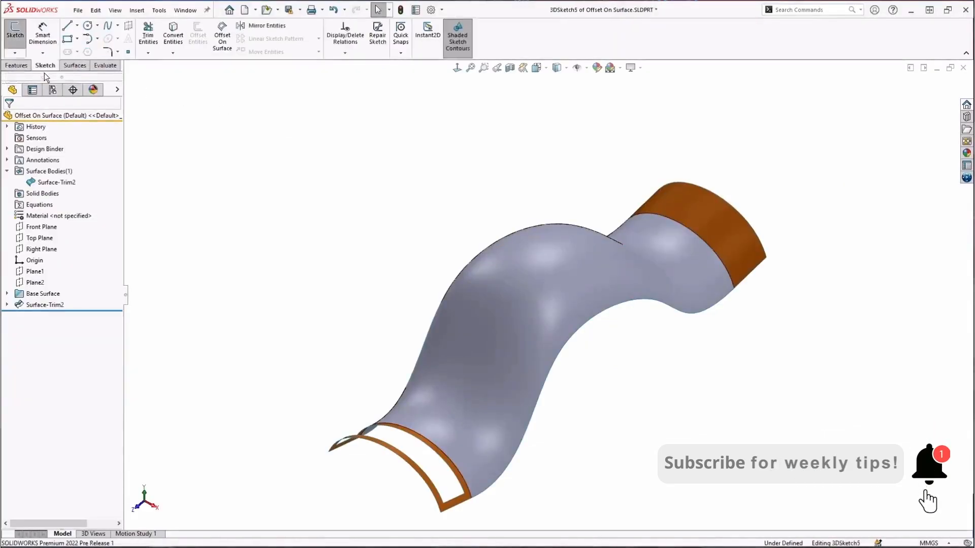
click(222, 36)
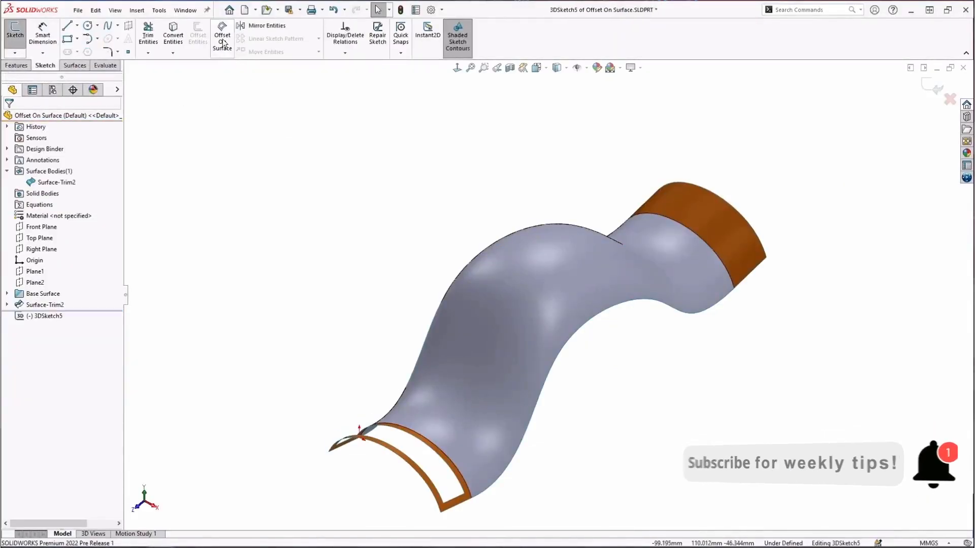
click(221, 33)
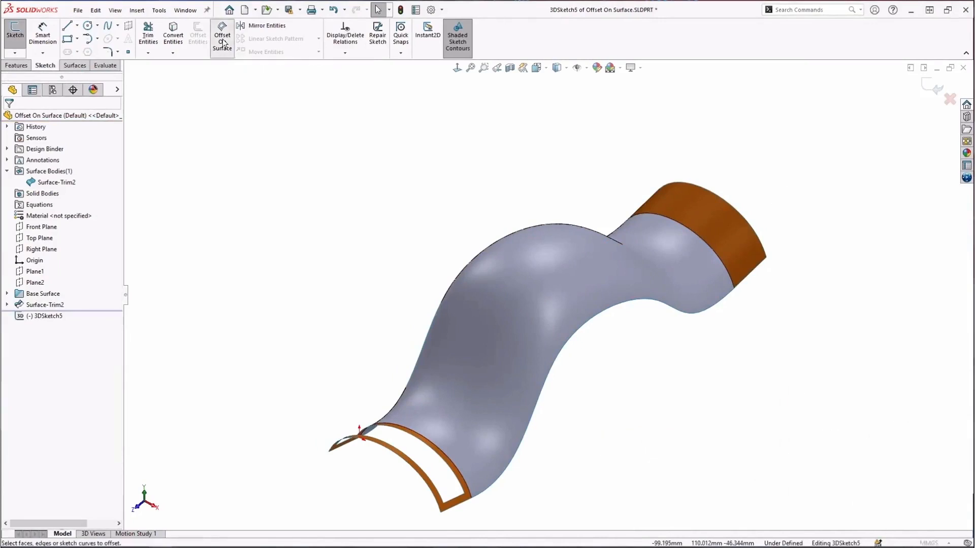
click(222, 37)
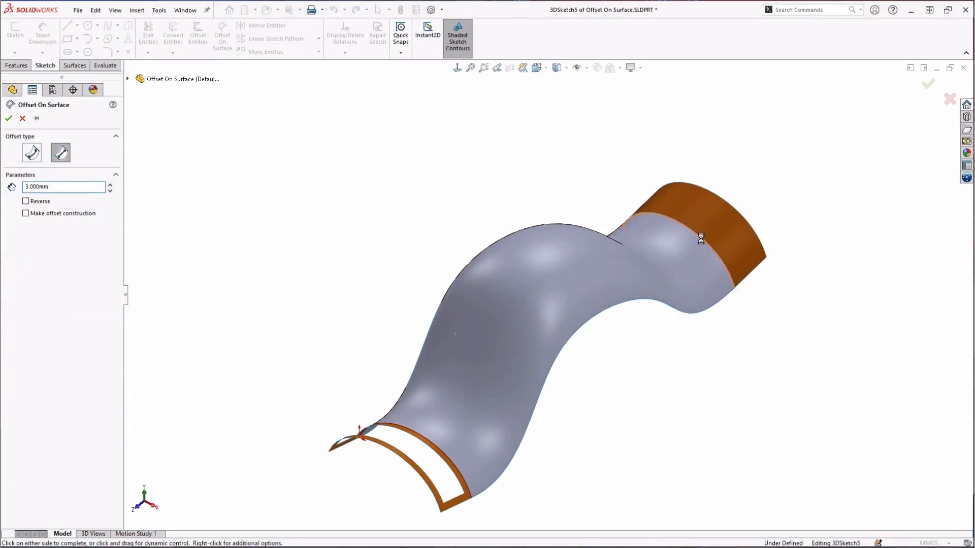
Step: Set the offset distance to 30 mm and select the far orange end's edge
triple_click(62, 187)
text(30.000)
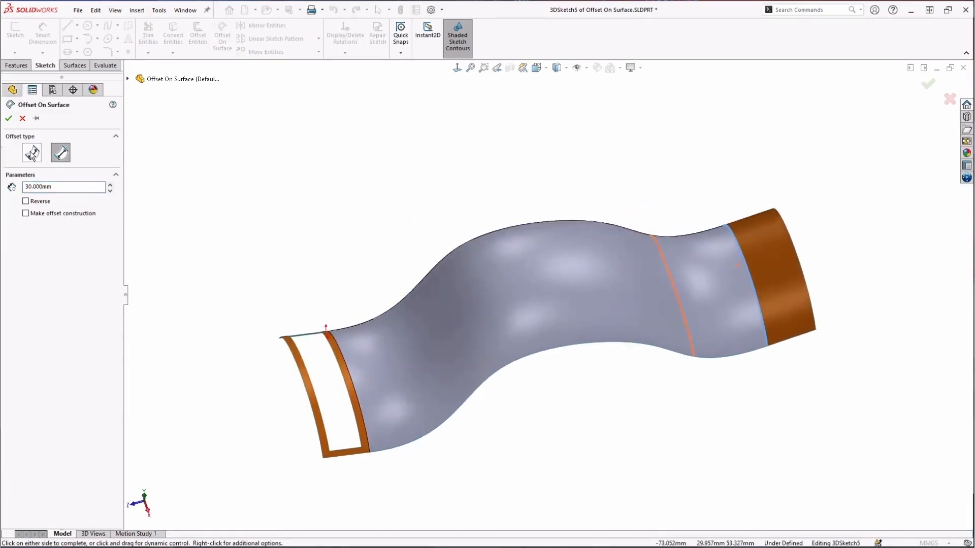
click(60, 154)
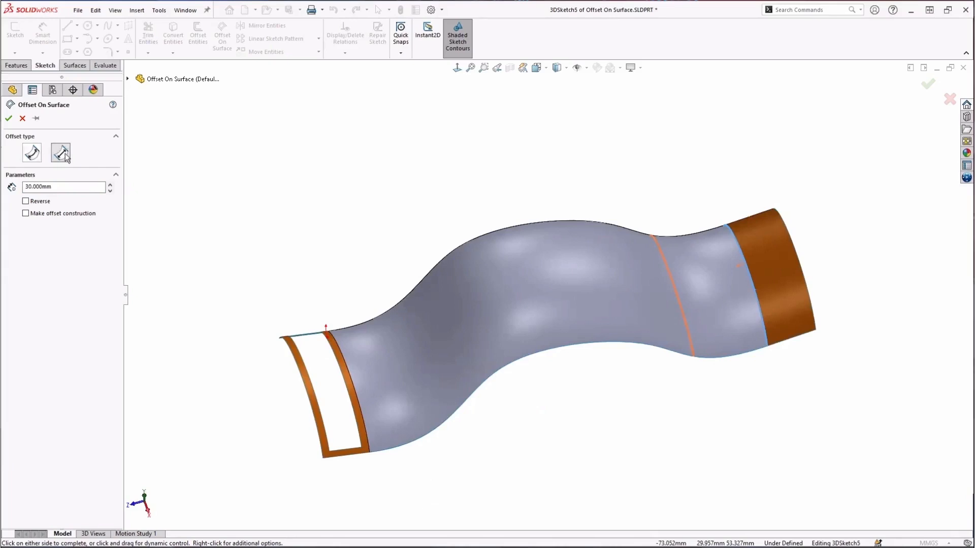
click(32, 153)
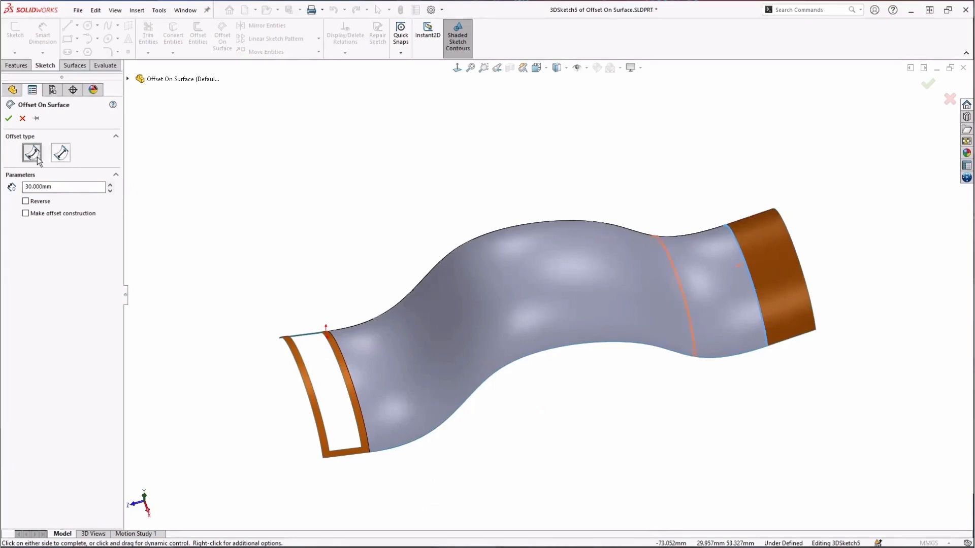
mouse_move(745, 271)
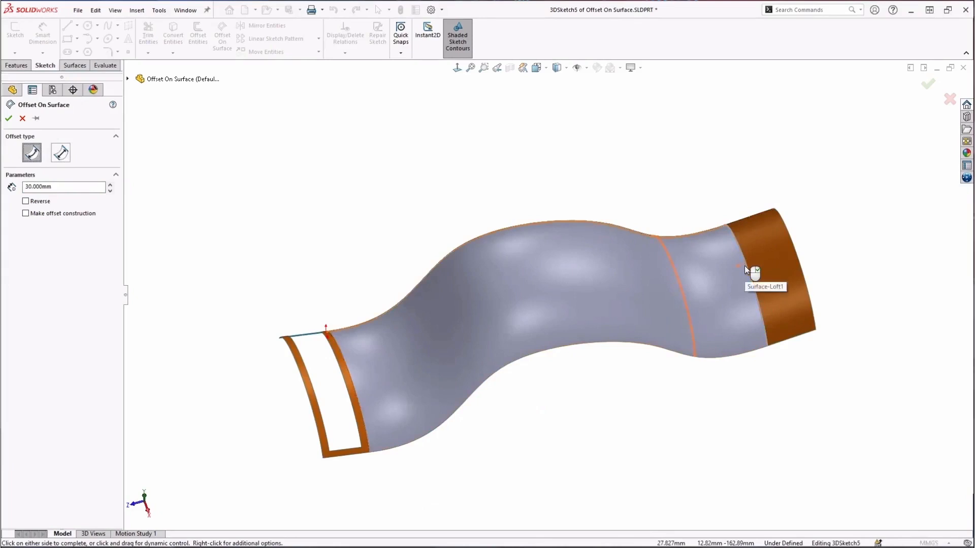
mouse_move(674, 276)
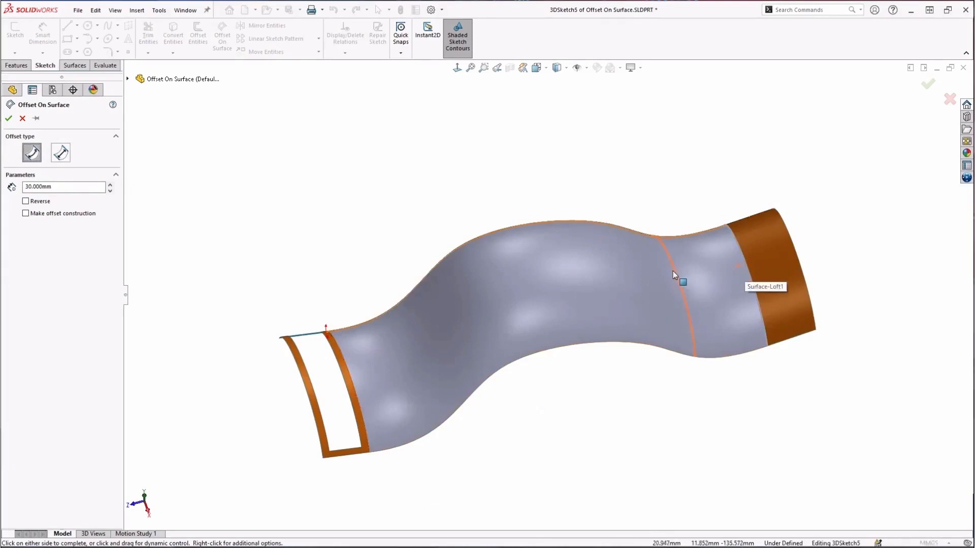
click(60, 153)
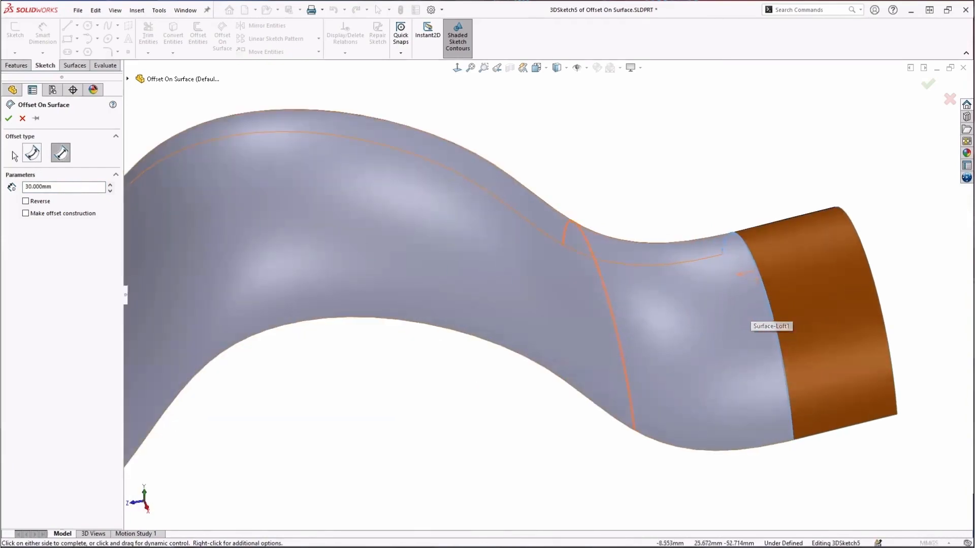
Step: Compare offset types, settle on geodesic, and accept the 30 mm curve across the surface
click(31, 154)
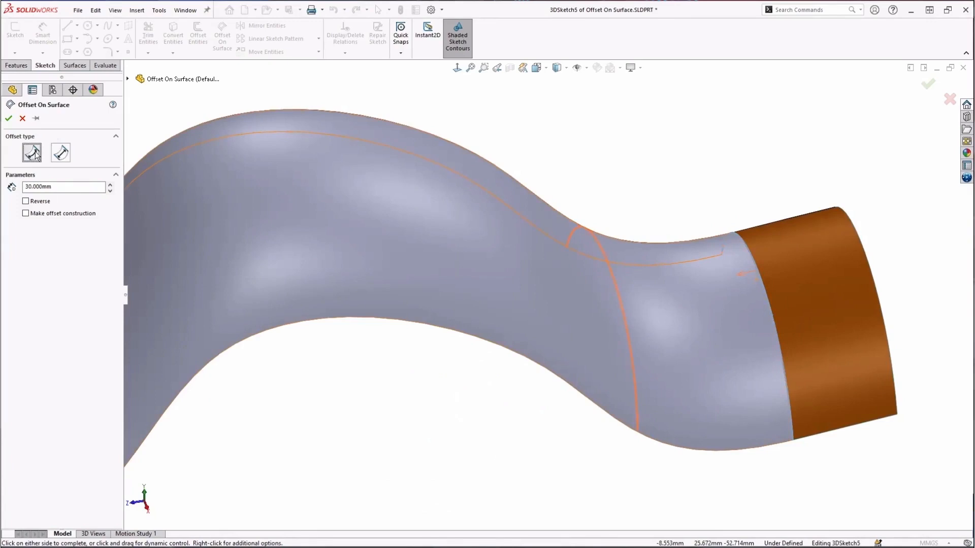
click(60, 154)
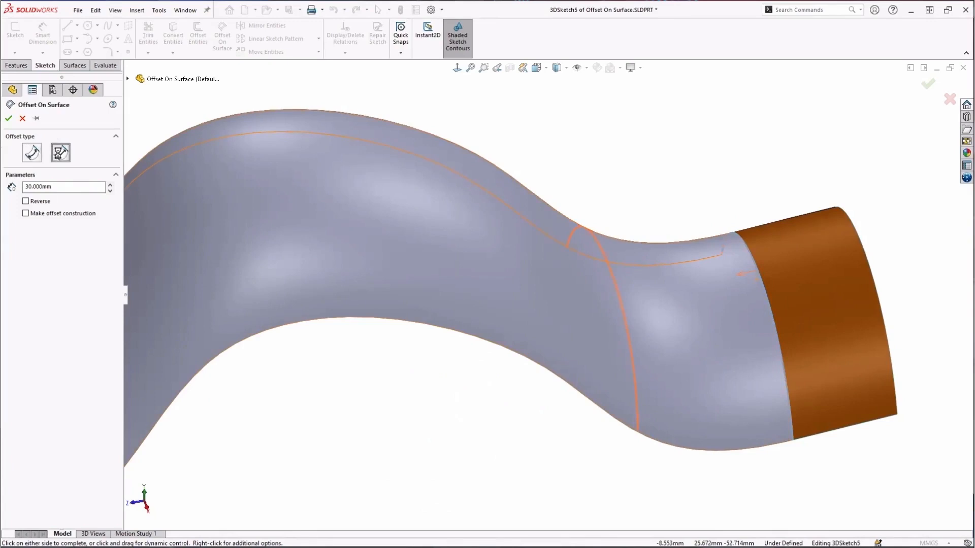
click(32, 154)
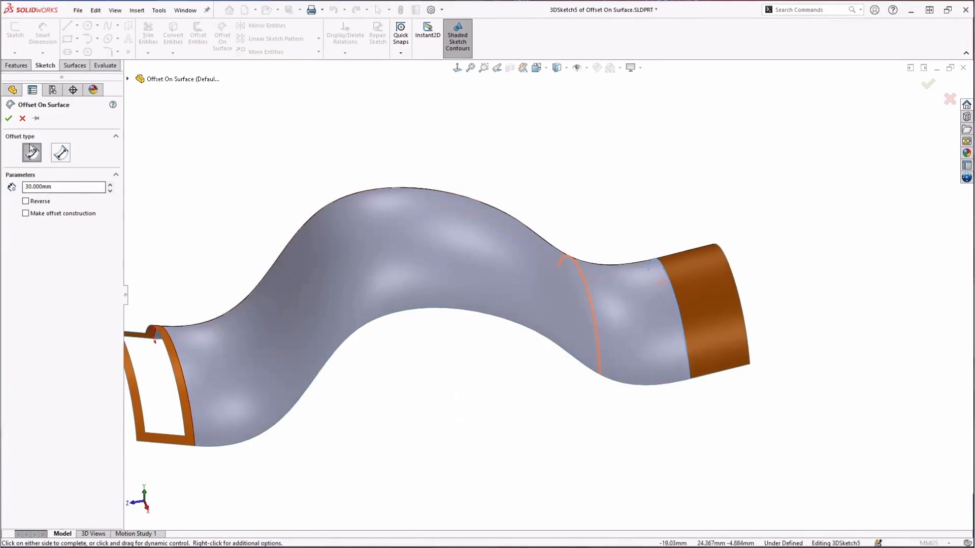
click(9, 118)
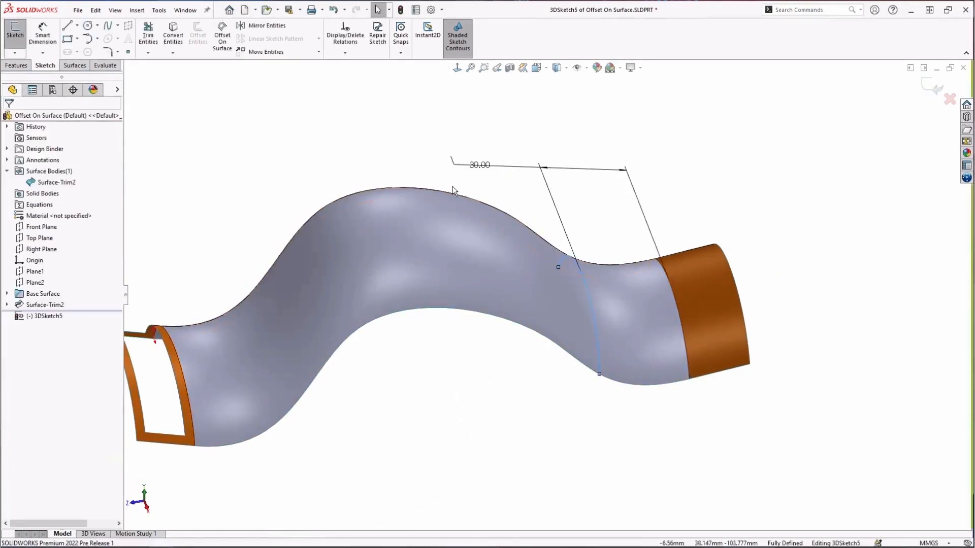